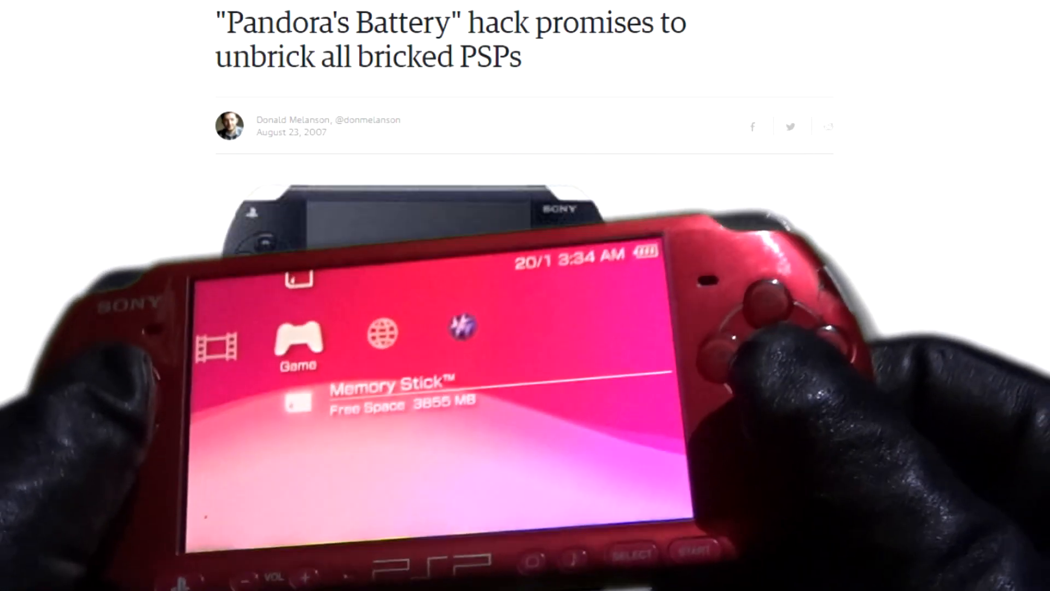
pyautogui.scroll(-3)
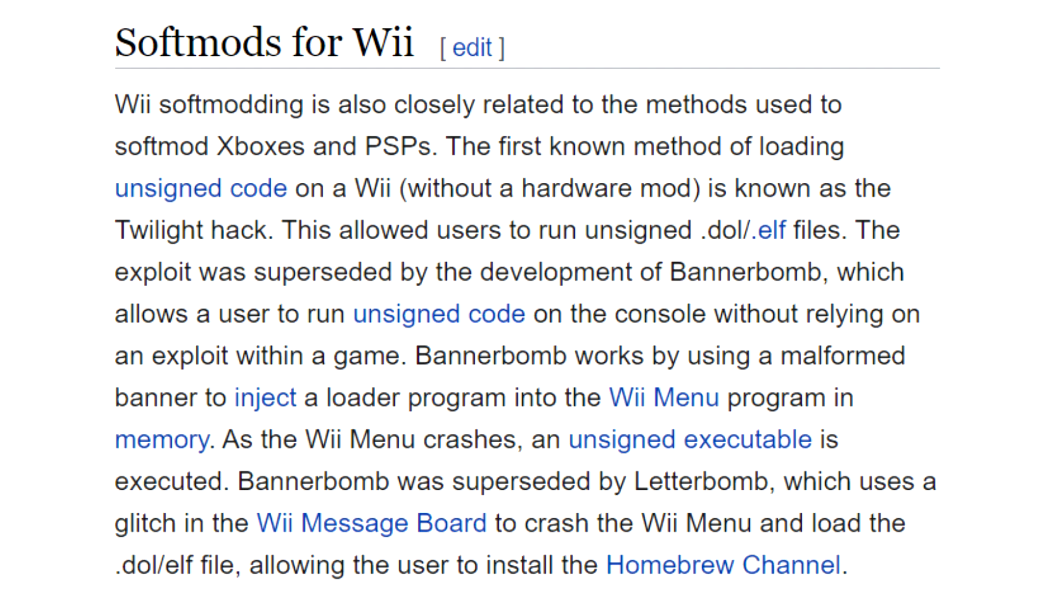
pyautogui.scroll(-3)
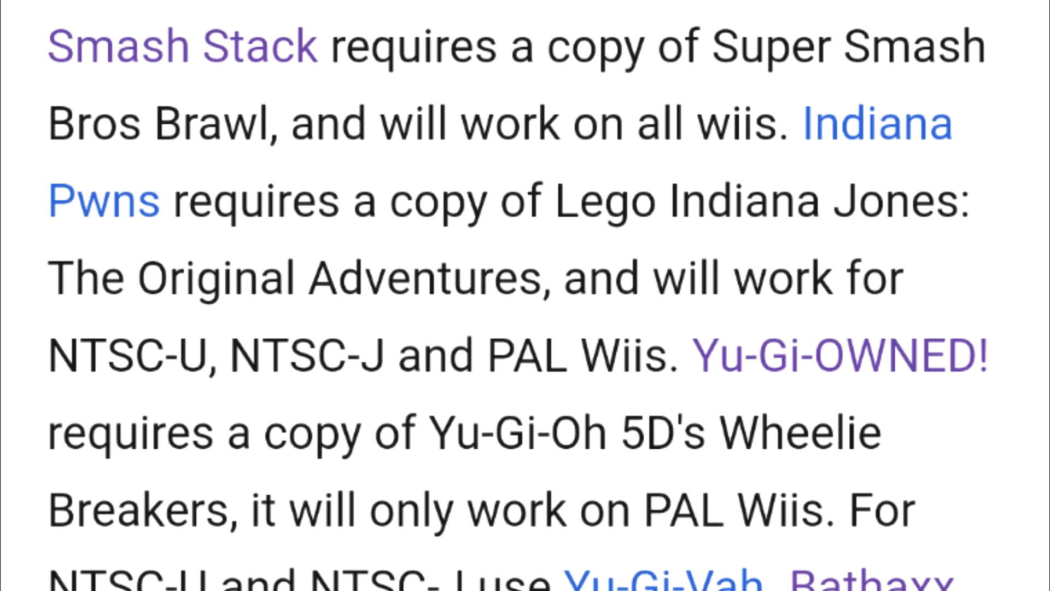
pyautogui.scroll(-3)
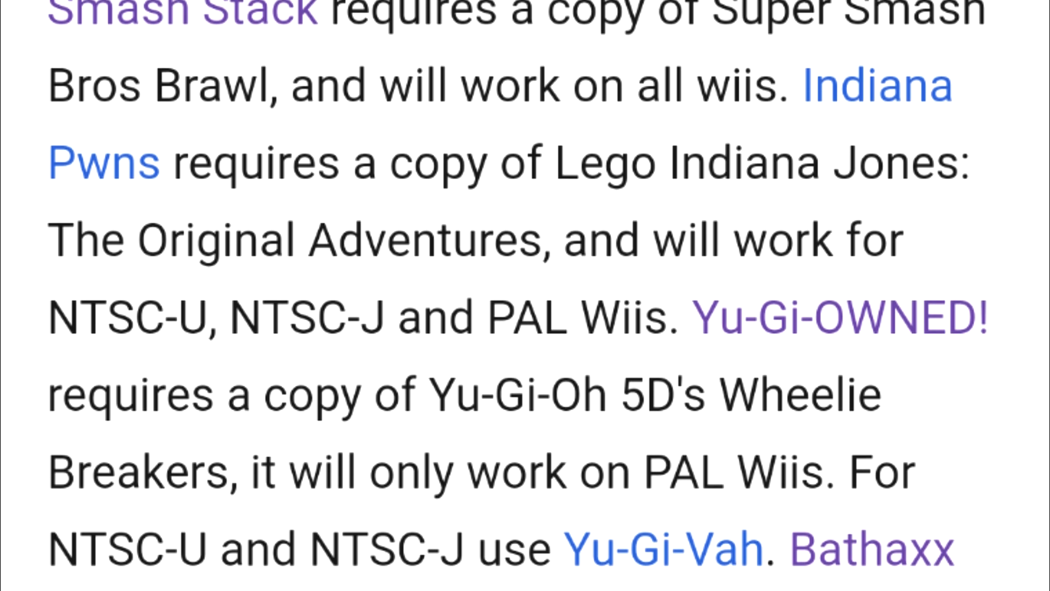
pyautogui.scroll(-3)
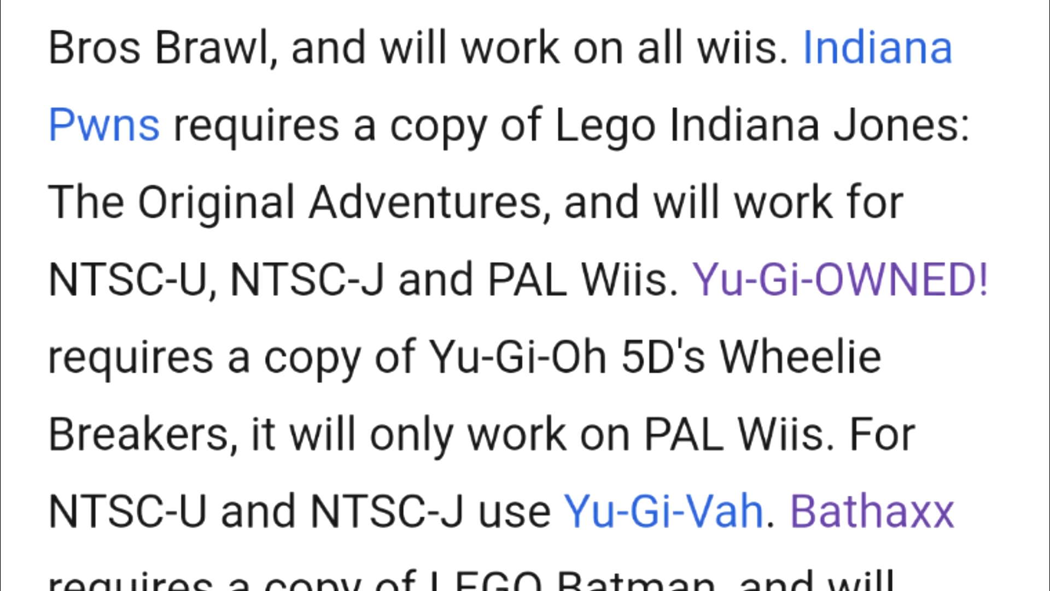
pyautogui.scroll(-3)
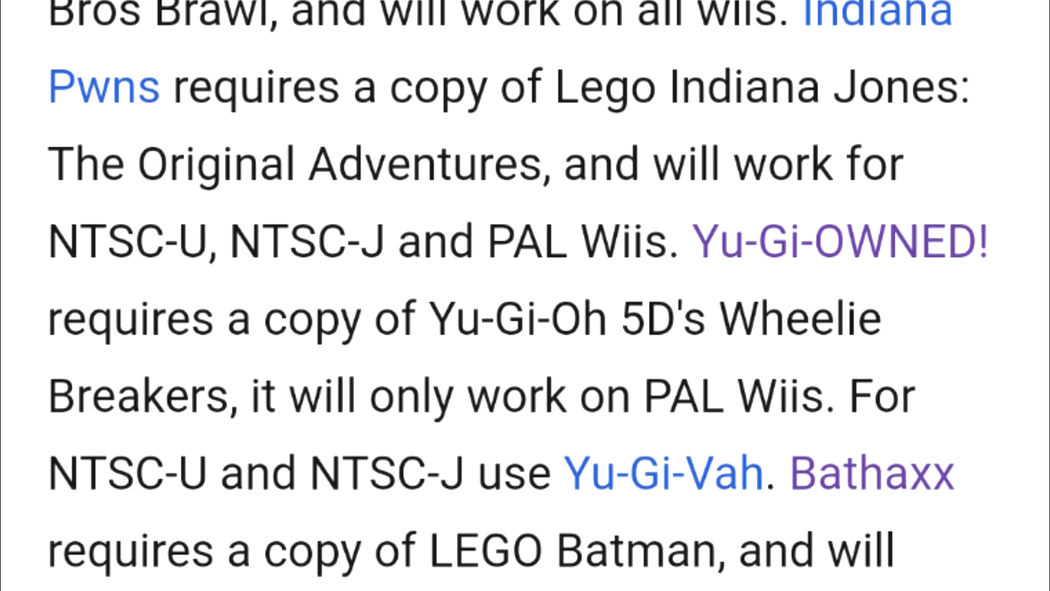
pyautogui.scroll(-3)
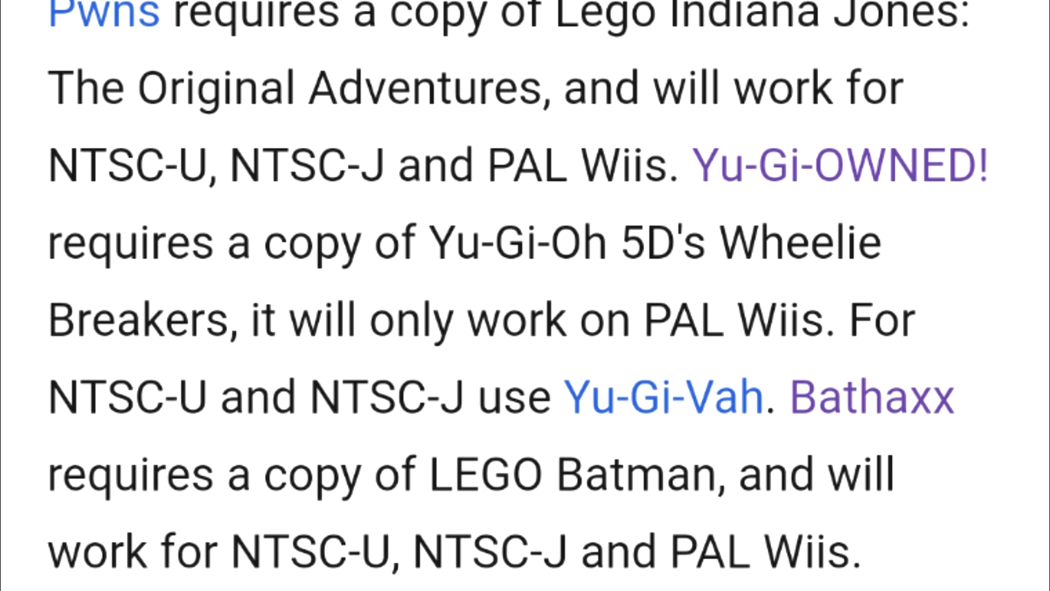
pyautogui.scroll(-3)
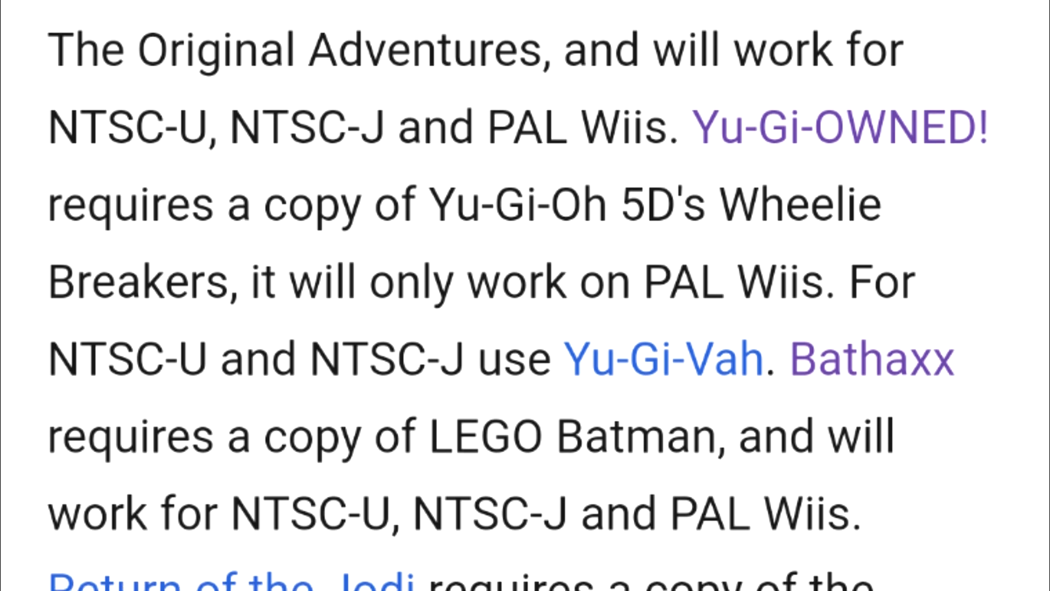
pyautogui.scroll(3)
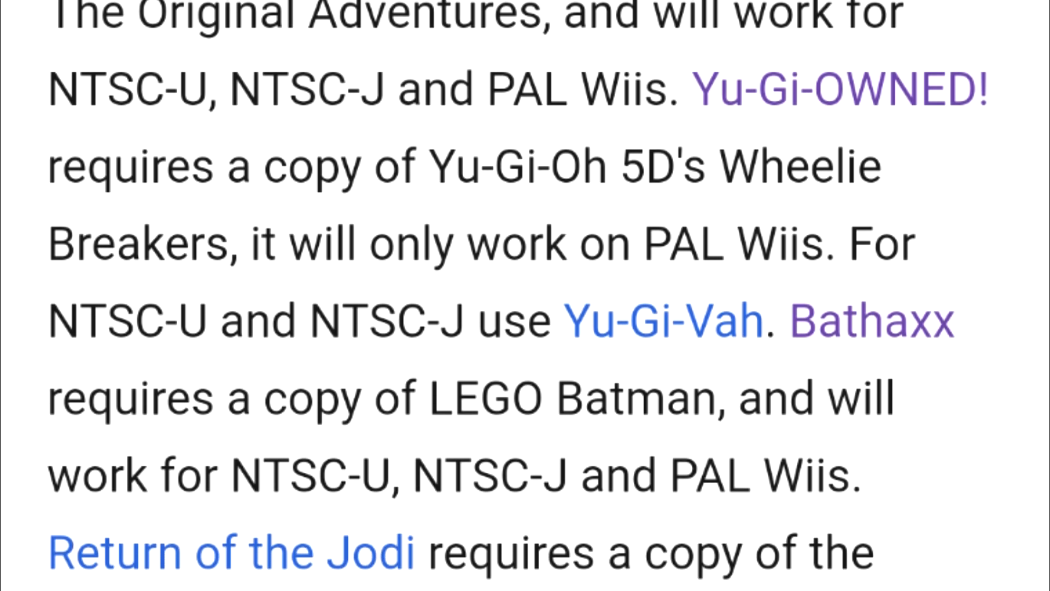
pyautogui.scroll(-3)
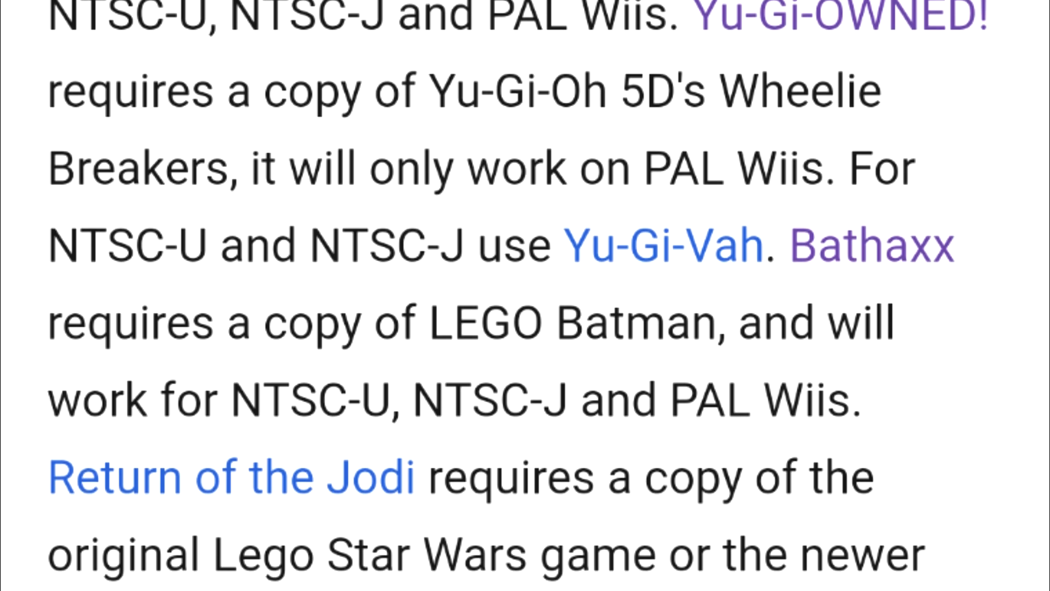
pyautogui.scroll(-3)
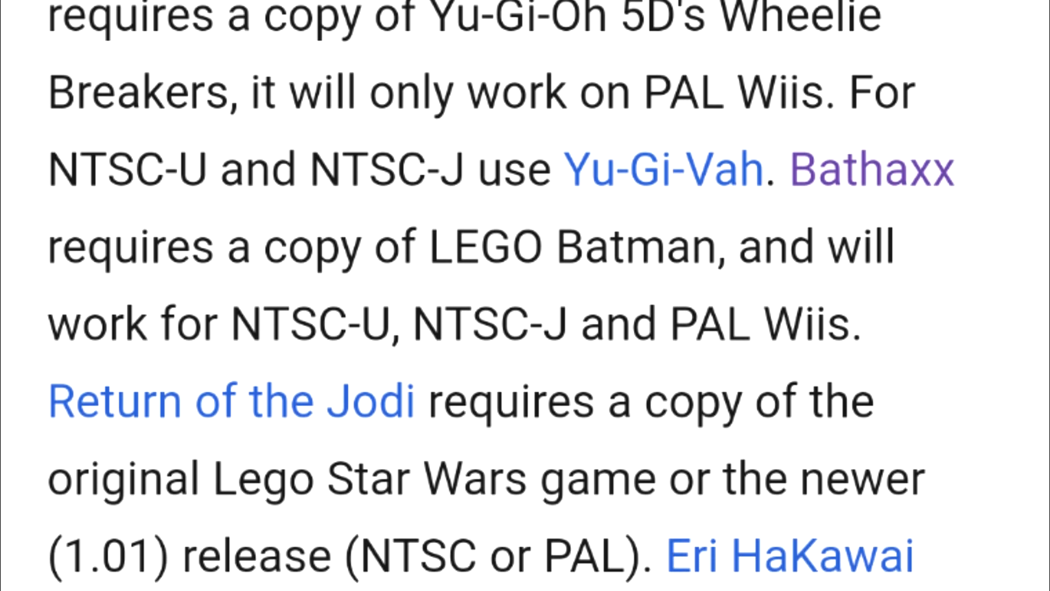
pyautogui.scroll(-3)
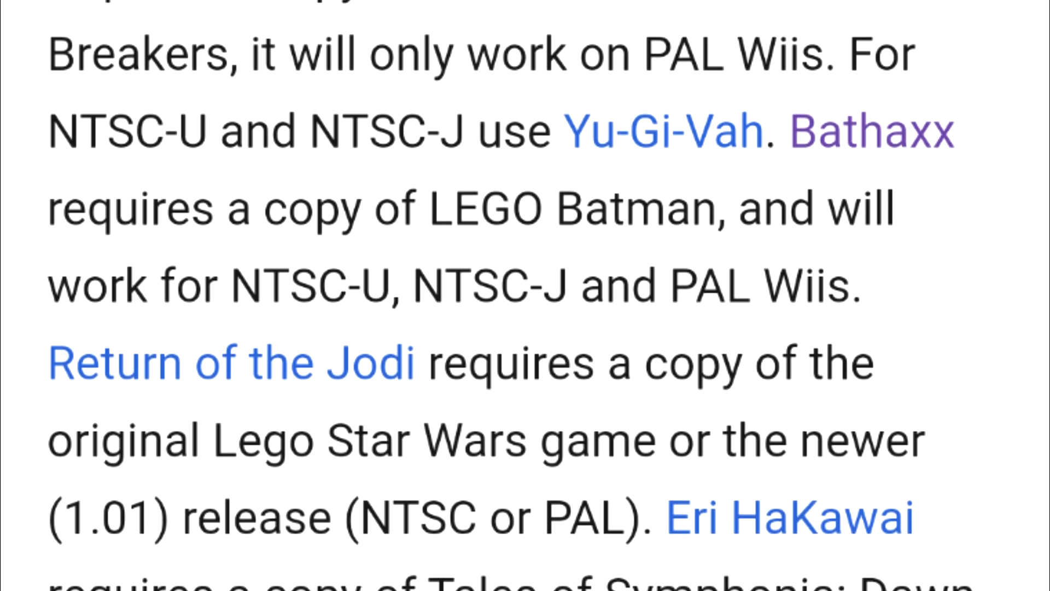
pyautogui.scroll(3)
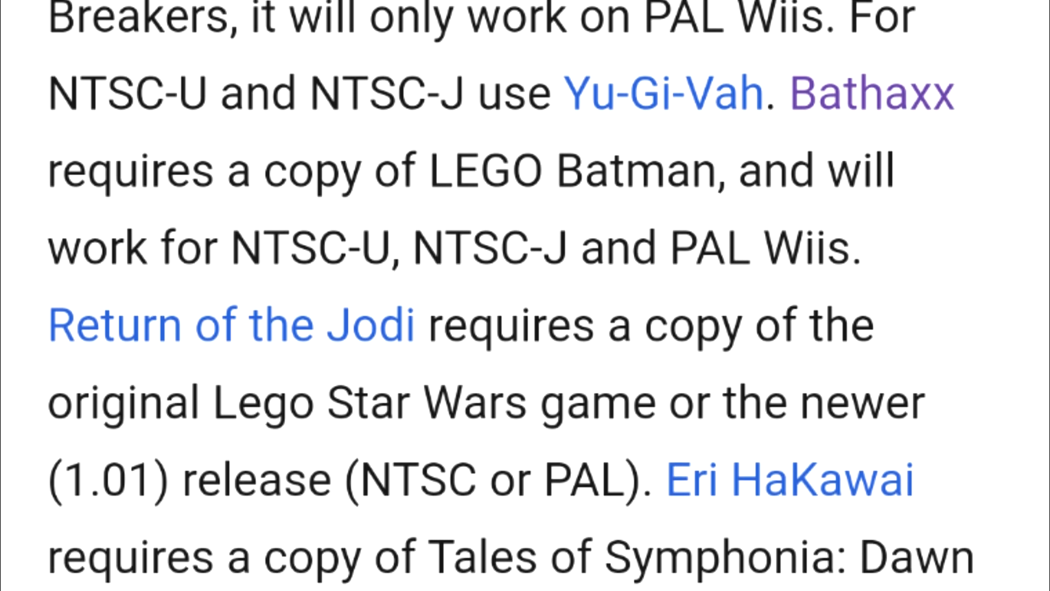
pyautogui.scroll(-3)
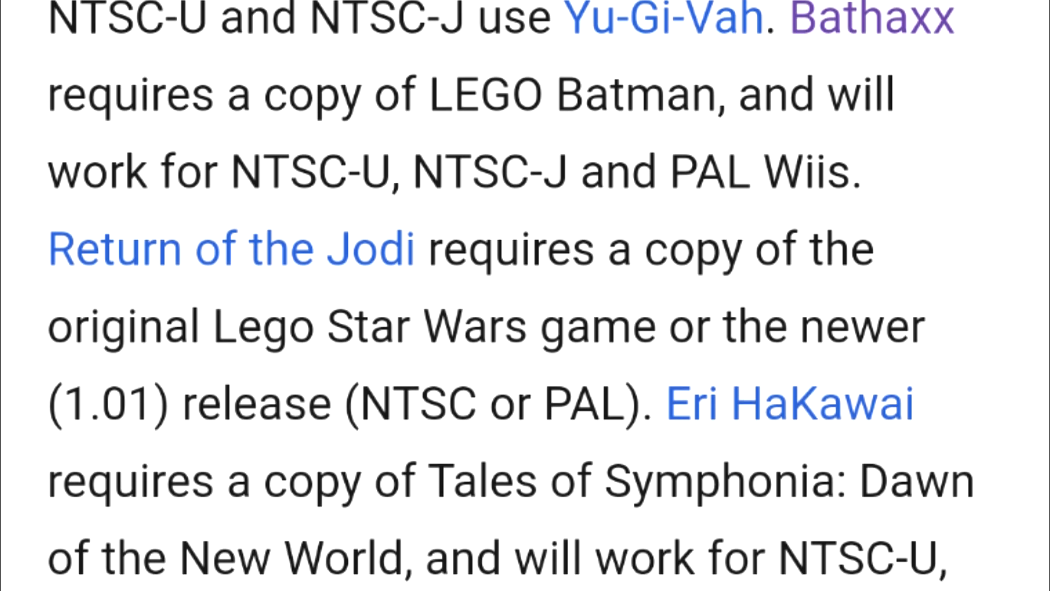
pyautogui.scroll(-3)
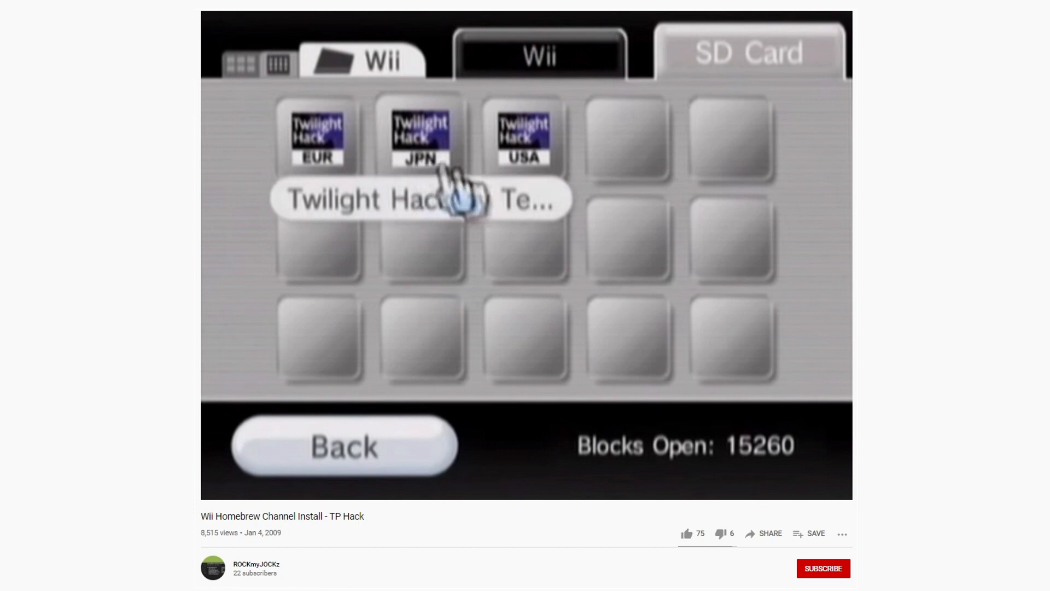
pyautogui.moveTo(362, 194)
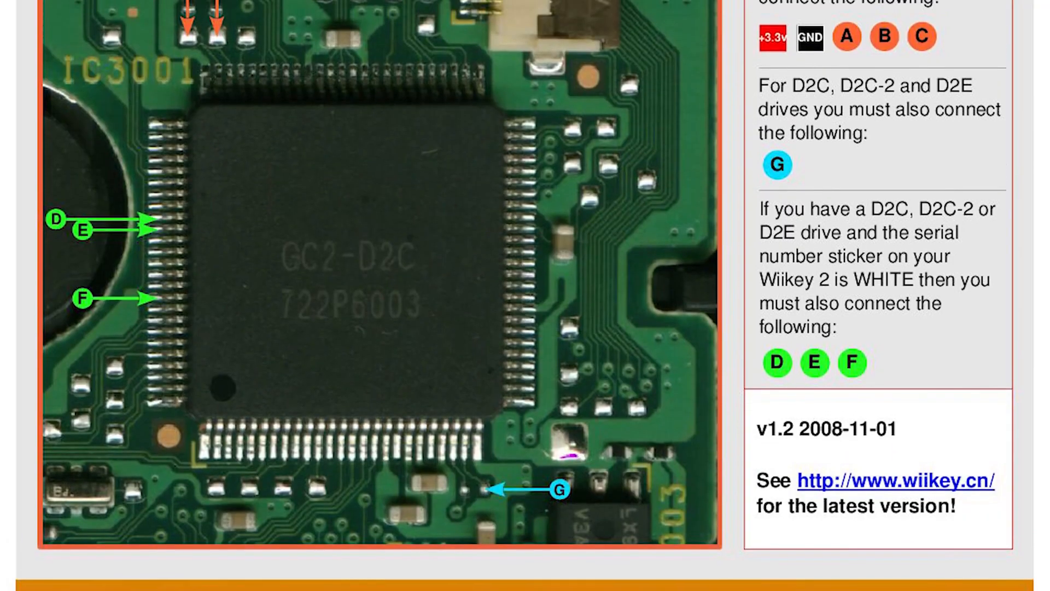
pyautogui.scroll(3)
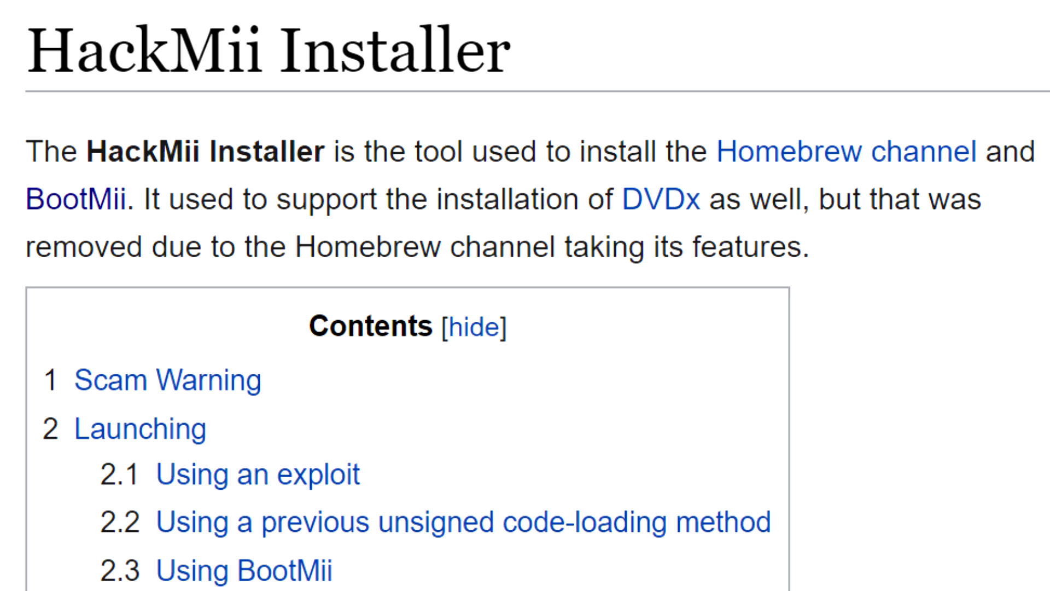
pyautogui.scroll(-3)
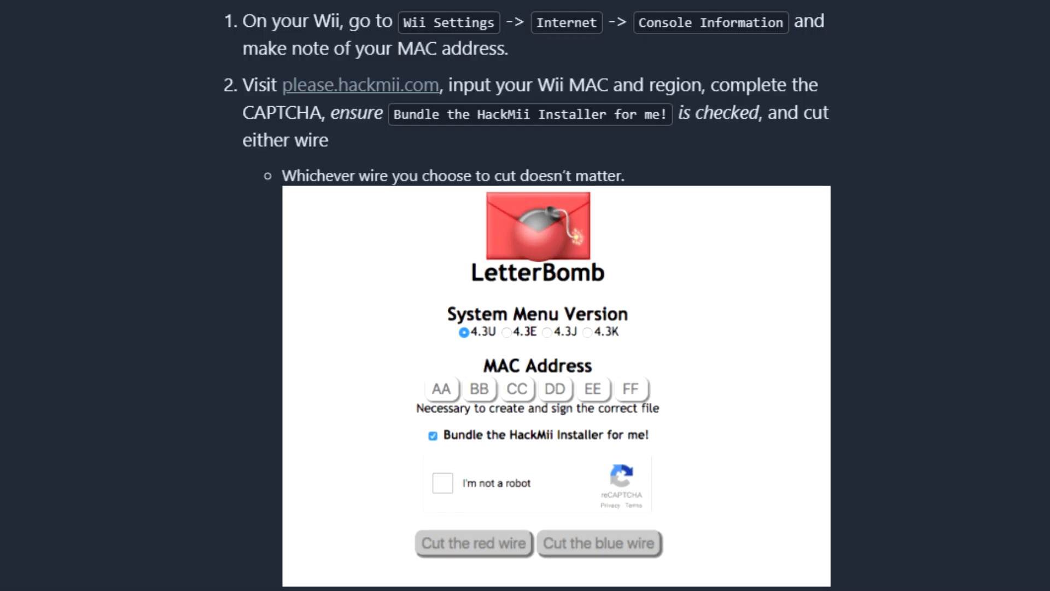
pyautogui.scroll(-3)
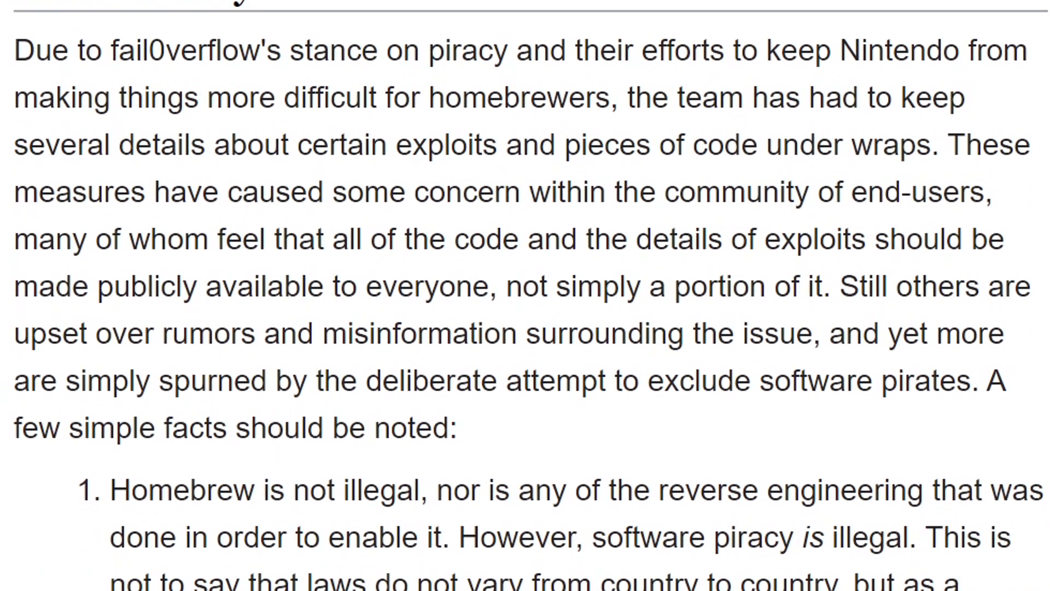
pyautogui.scroll(-3)
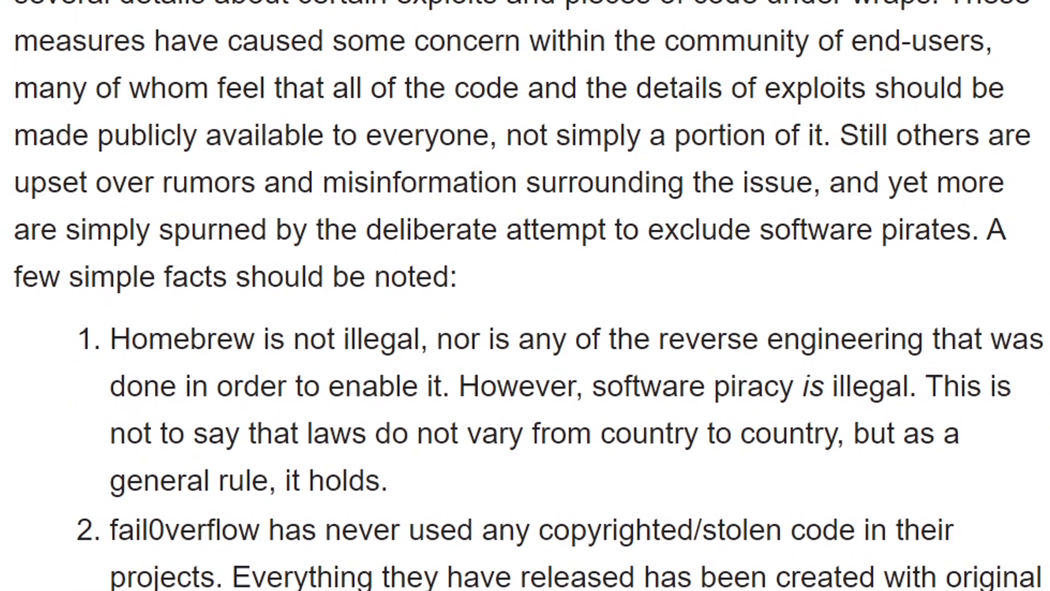
pyautogui.scroll(-3)
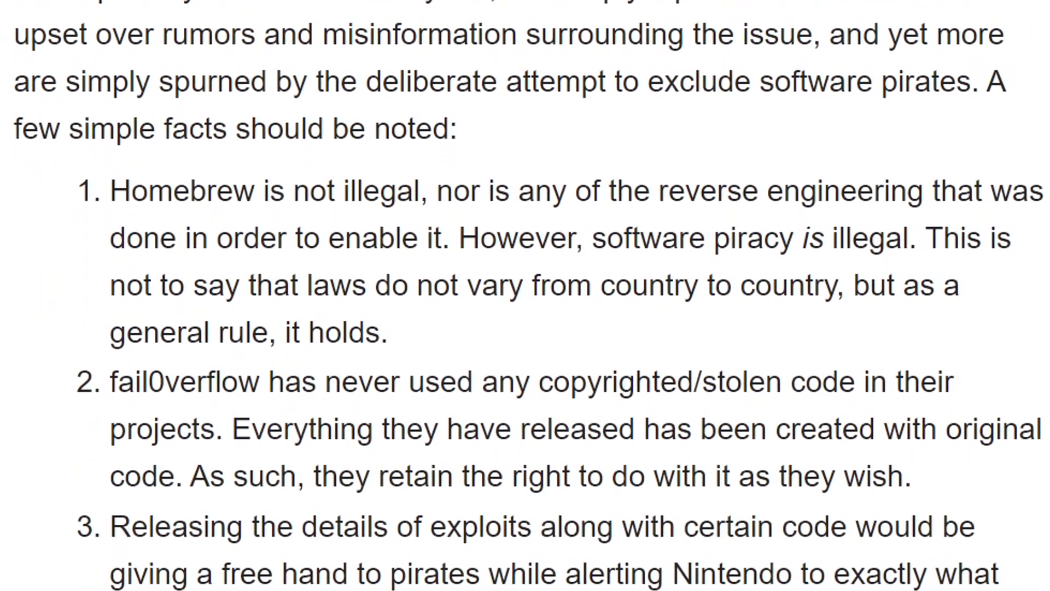
pyautogui.scroll(-3)
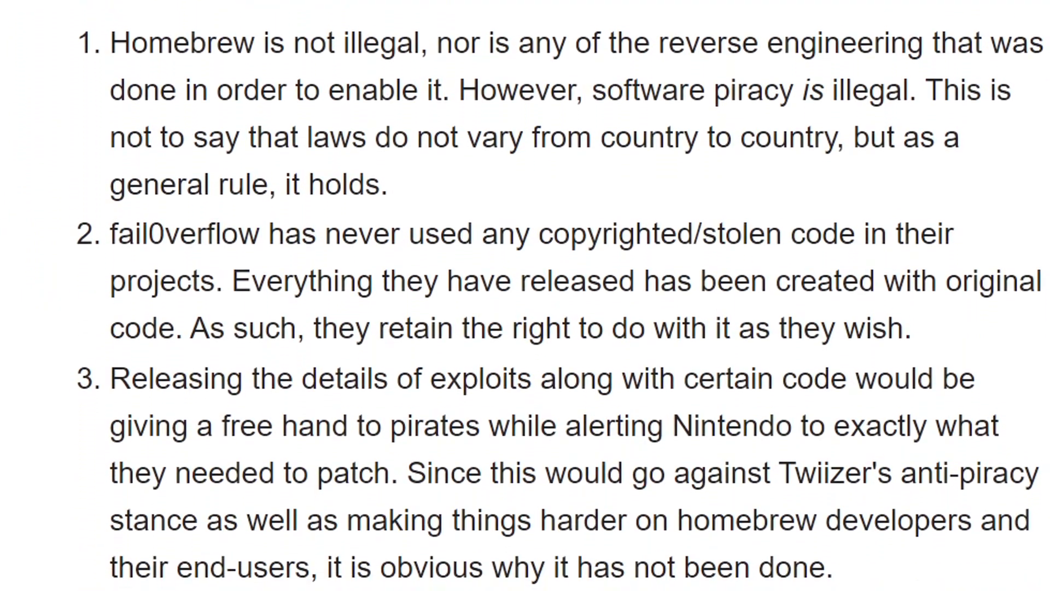
pyautogui.scroll(-3)
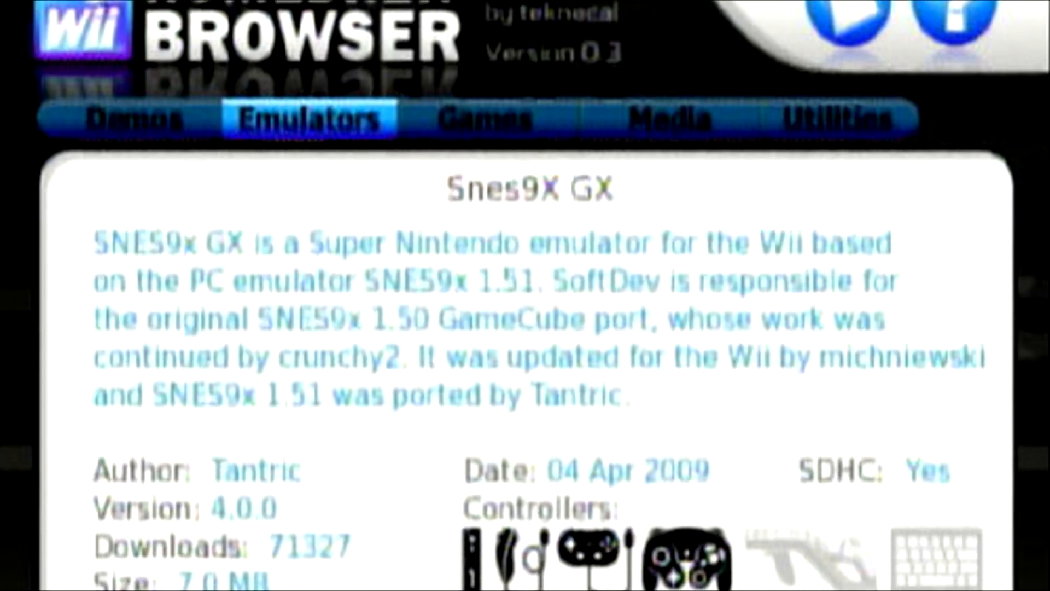
pyautogui.scroll(-3)
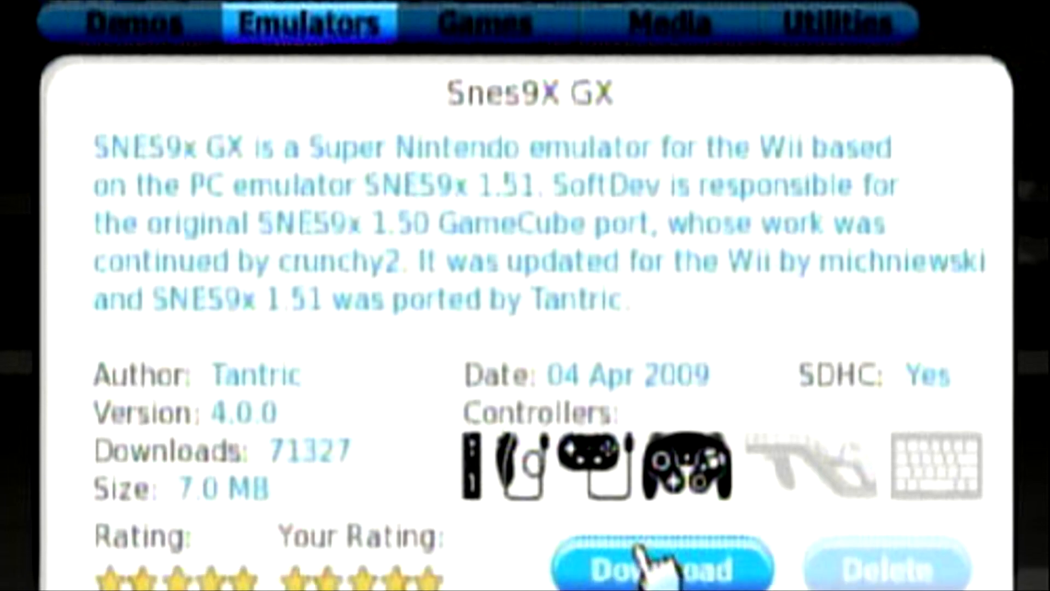